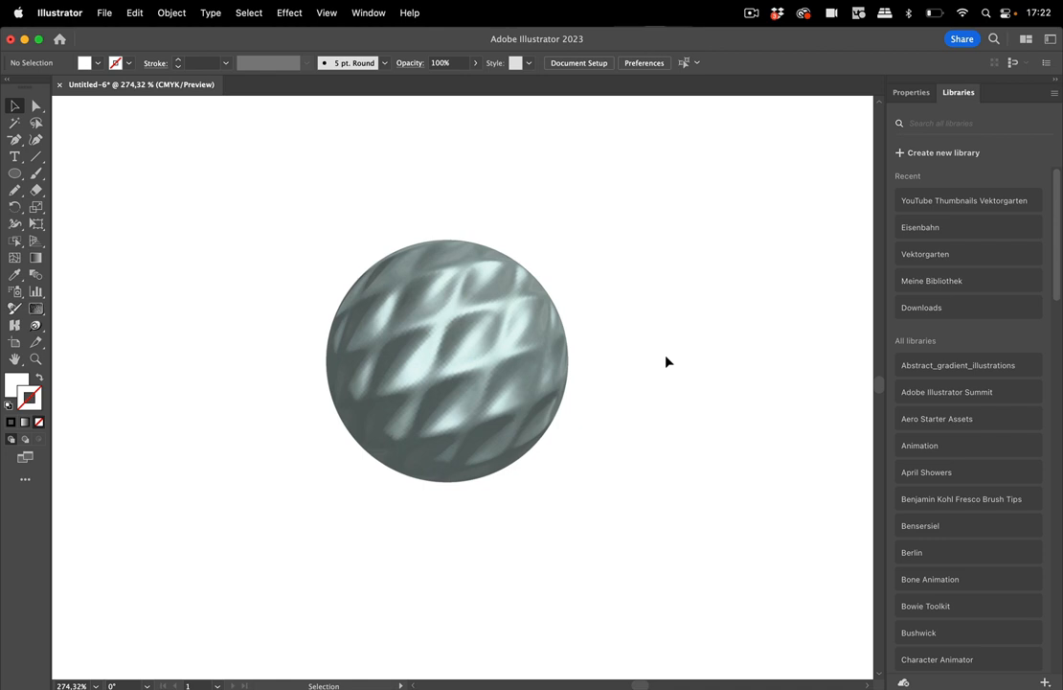
pyautogui.moveTo(663, 362)
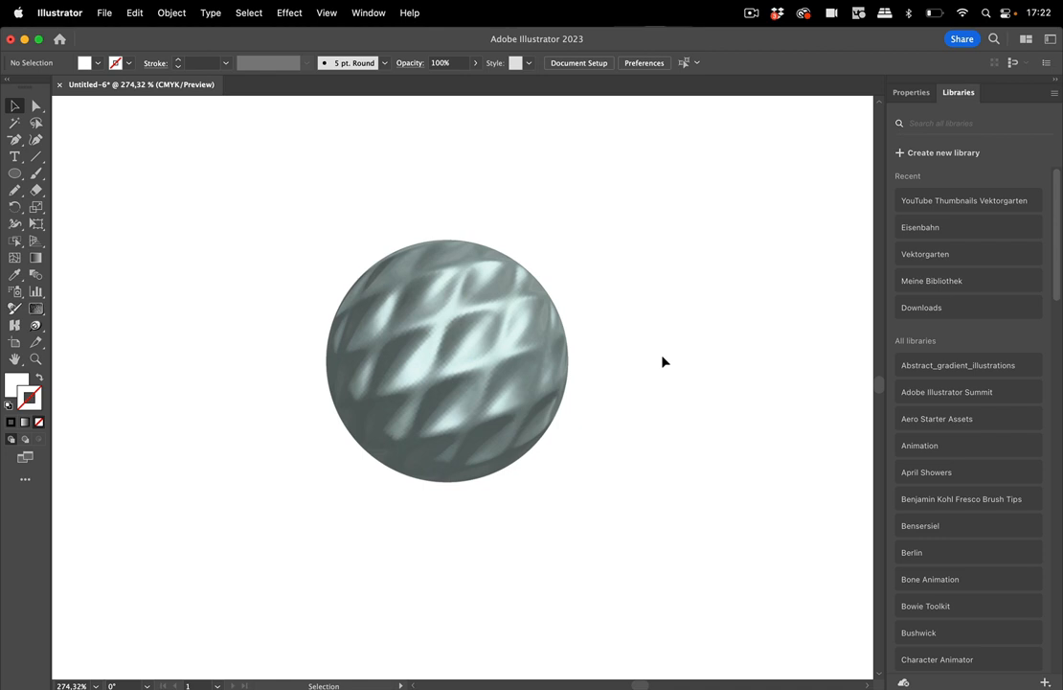
# Step: Inspect the sphere's metal-scale texture up close and select the sphere
pyautogui.click(448, 361)
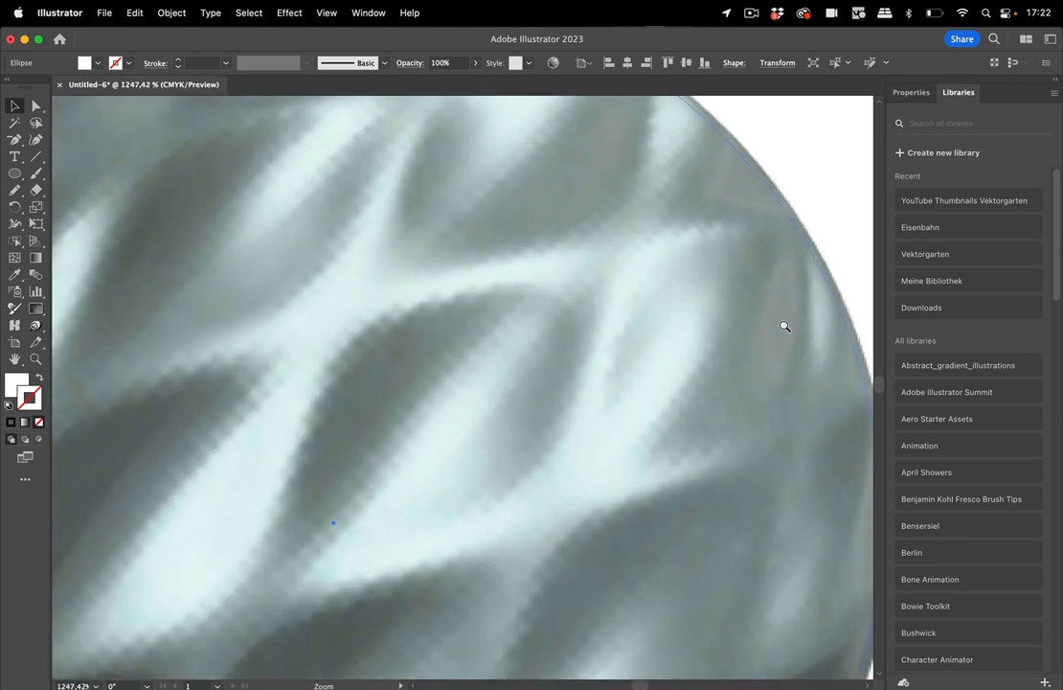
pyautogui.click(785, 325)
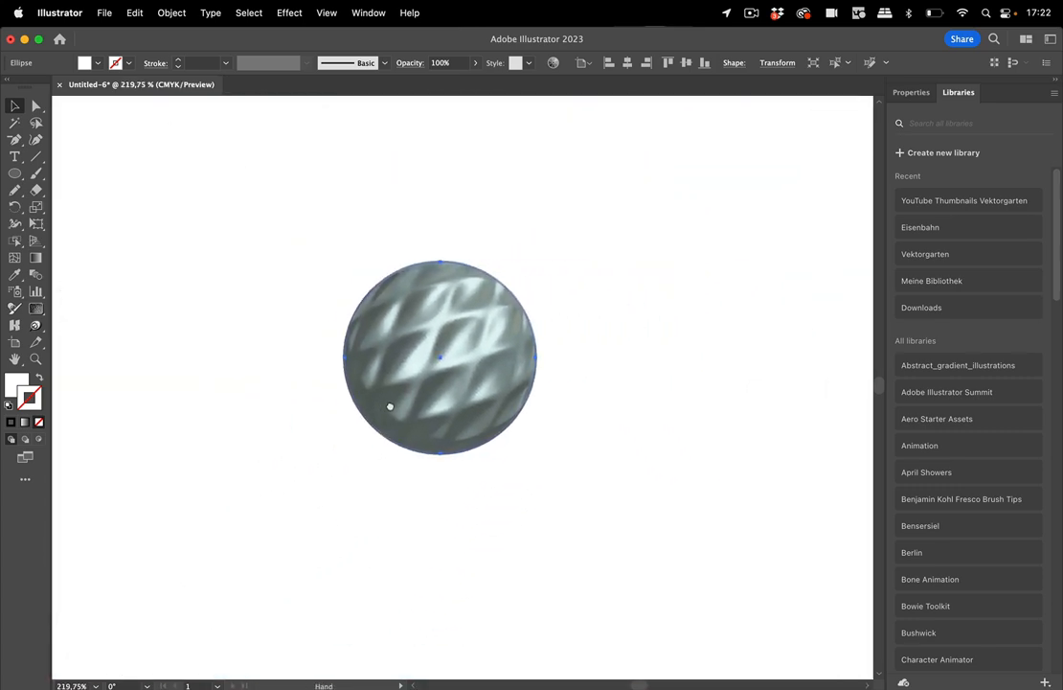
pyautogui.click(425, 360)
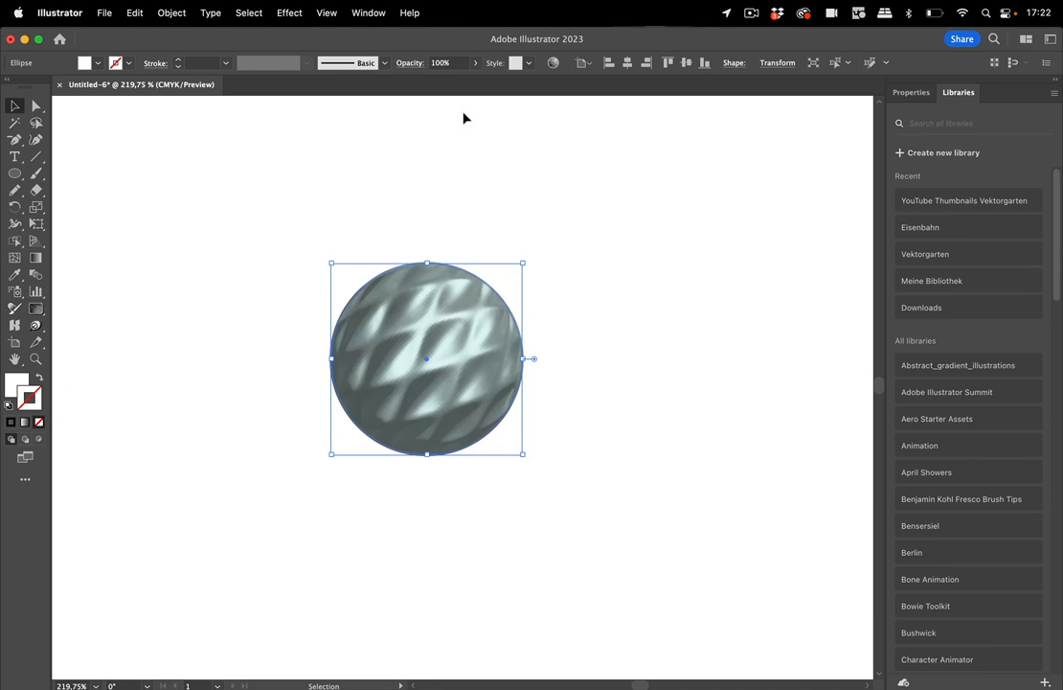
pyautogui.moveTo(355, 25)
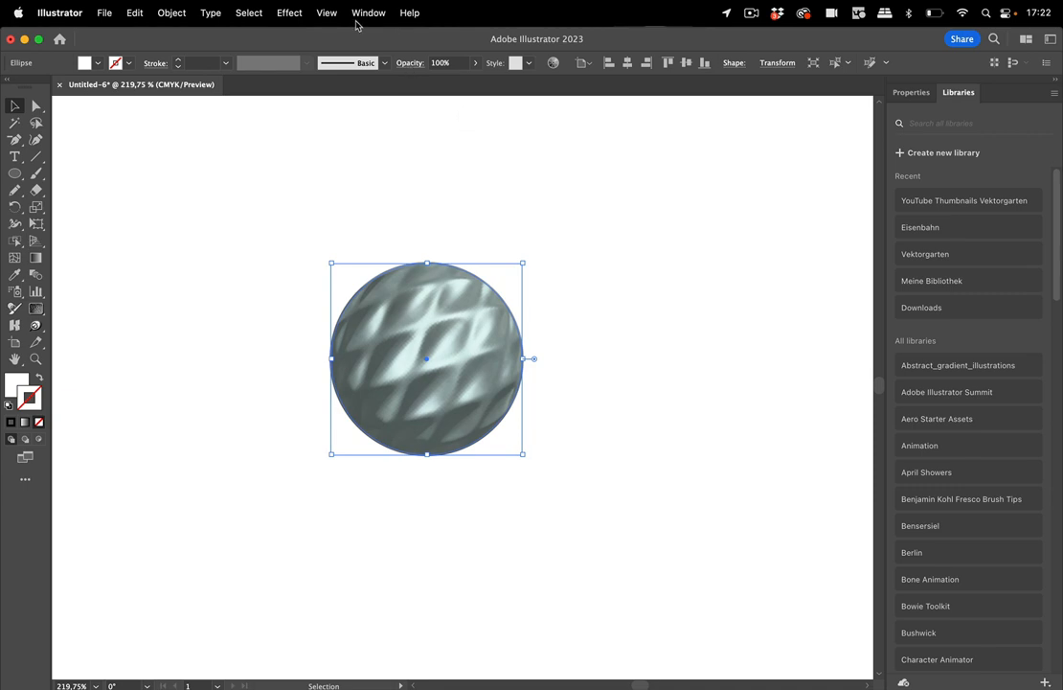
# Step: Show the 3D and Materials panel from the Window menu beside the selected sphere
pyautogui.click(368, 11)
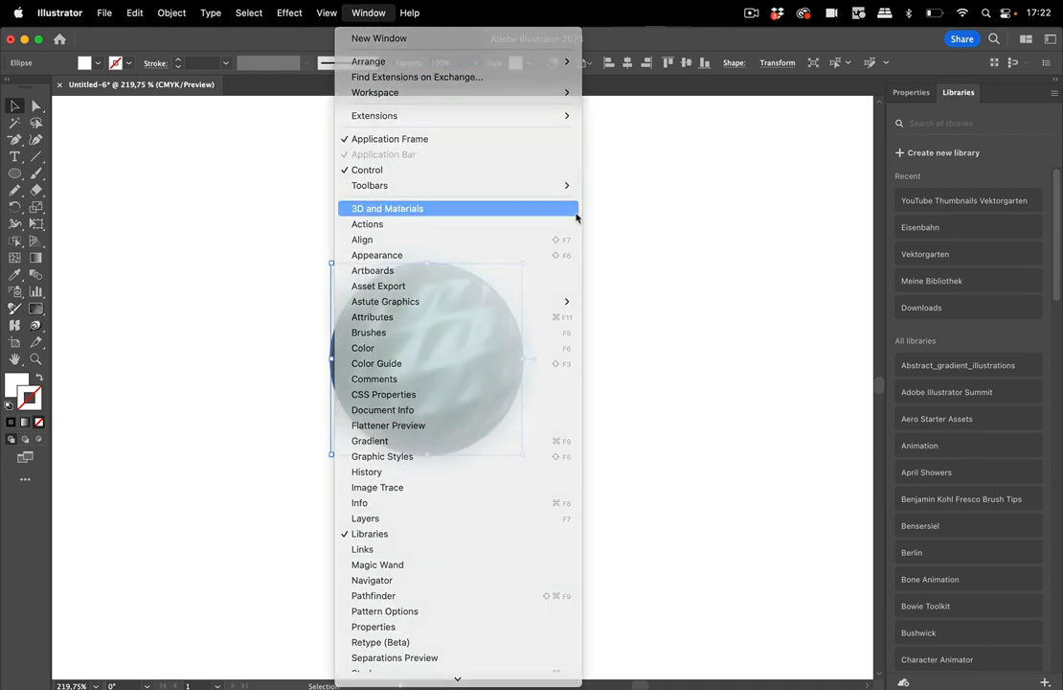
pyautogui.click(387, 207)
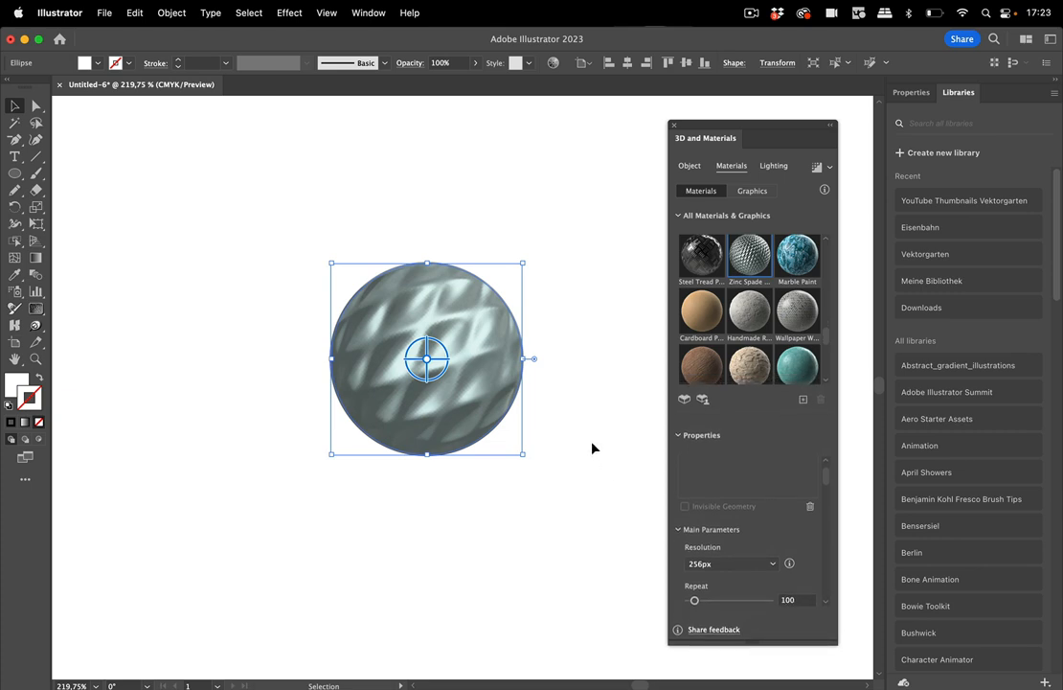
pyautogui.moveTo(596, 436)
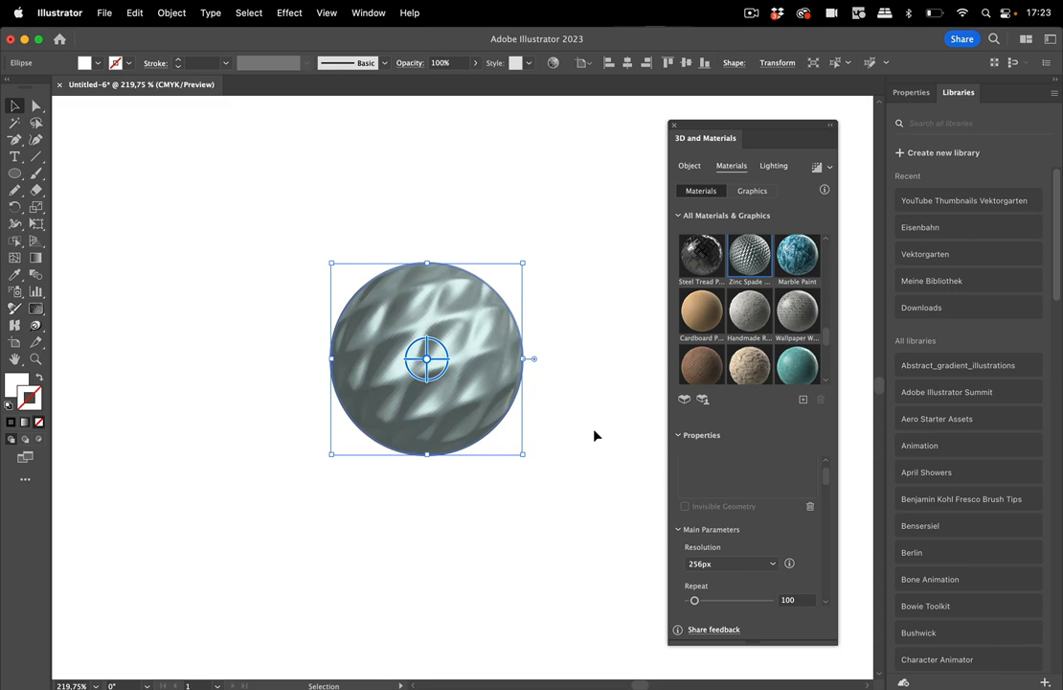
pyautogui.moveTo(808, 230)
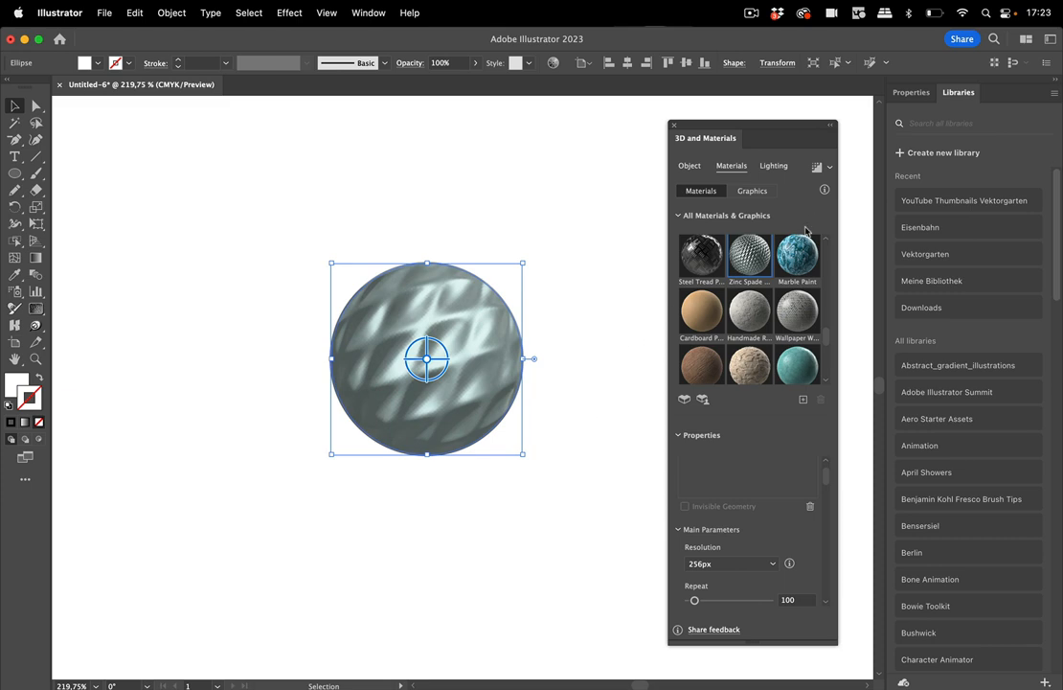
pyautogui.moveTo(816, 166)
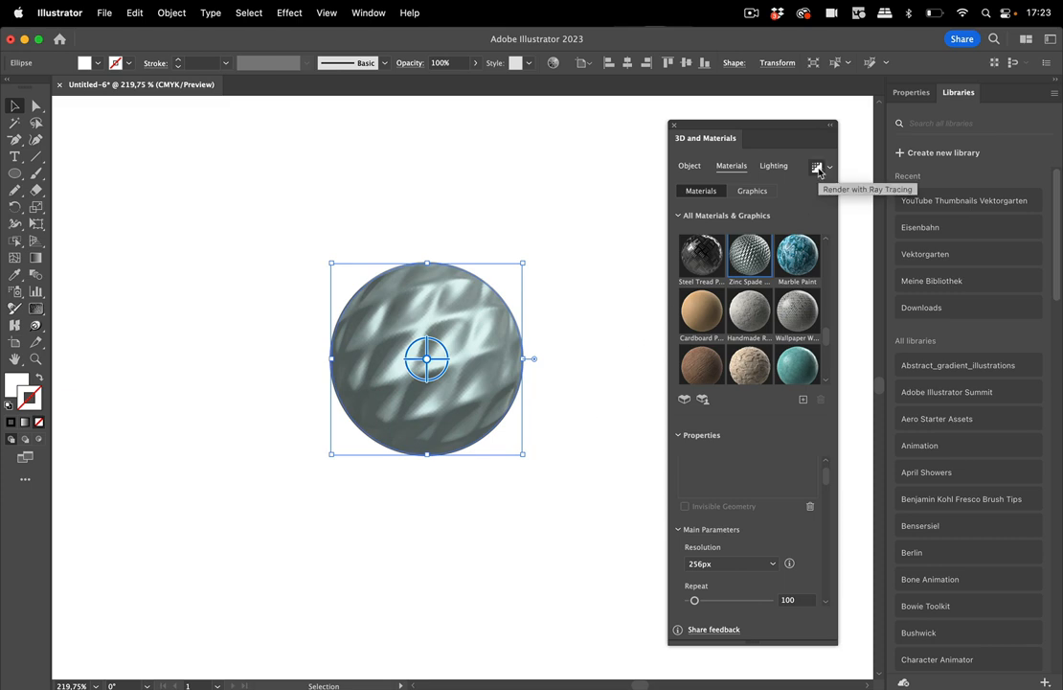
pyautogui.moveTo(569, 245)
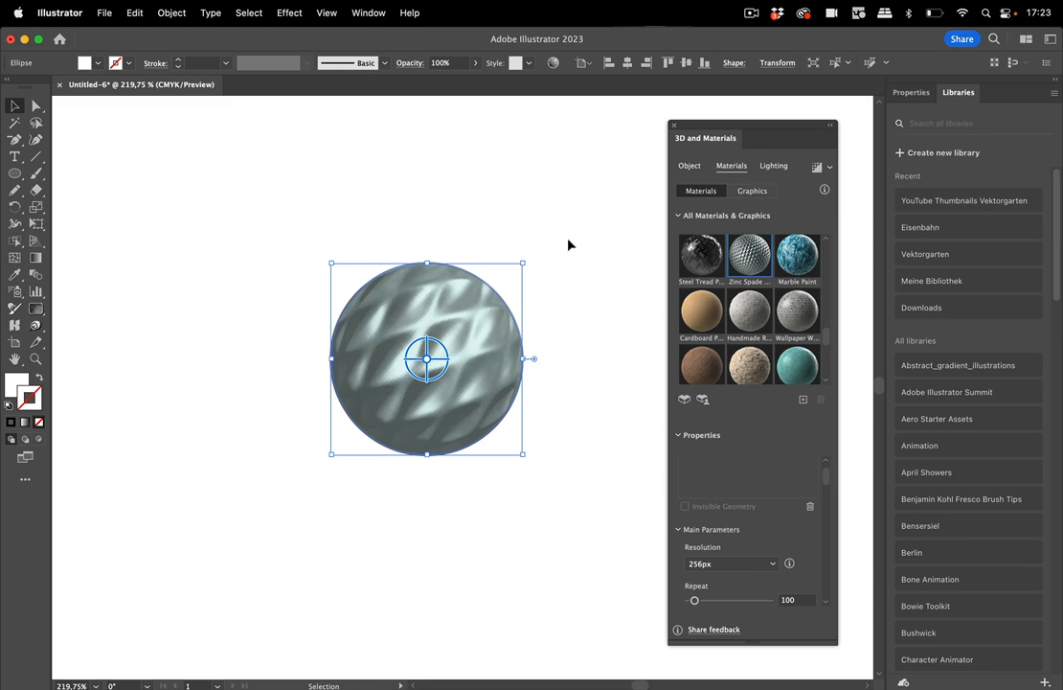
pyautogui.moveTo(563, 280)
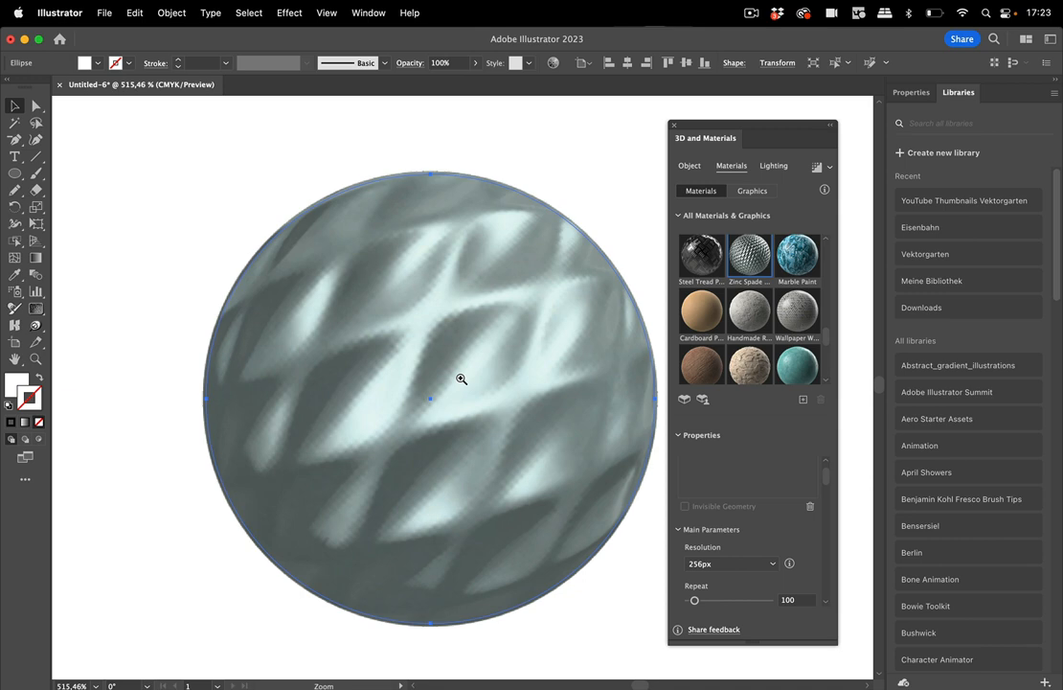
# Step: Set the zinc scale material resolution to 1024px, try 2048px, then return it to 1024px
pyautogui.click(460, 379)
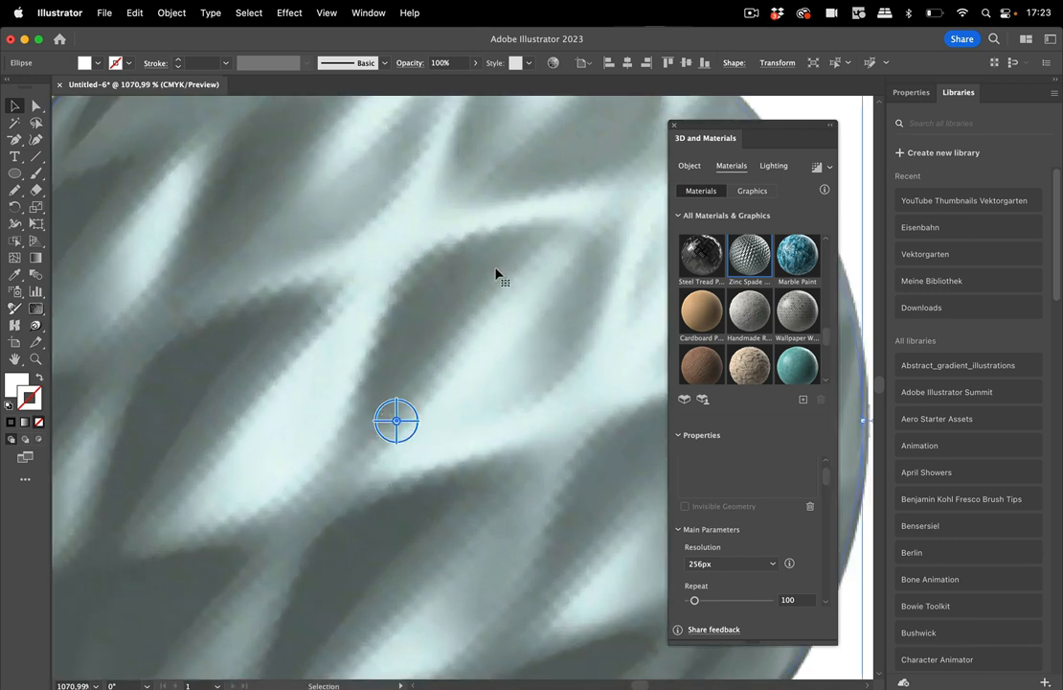
pyautogui.moveTo(506, 341)
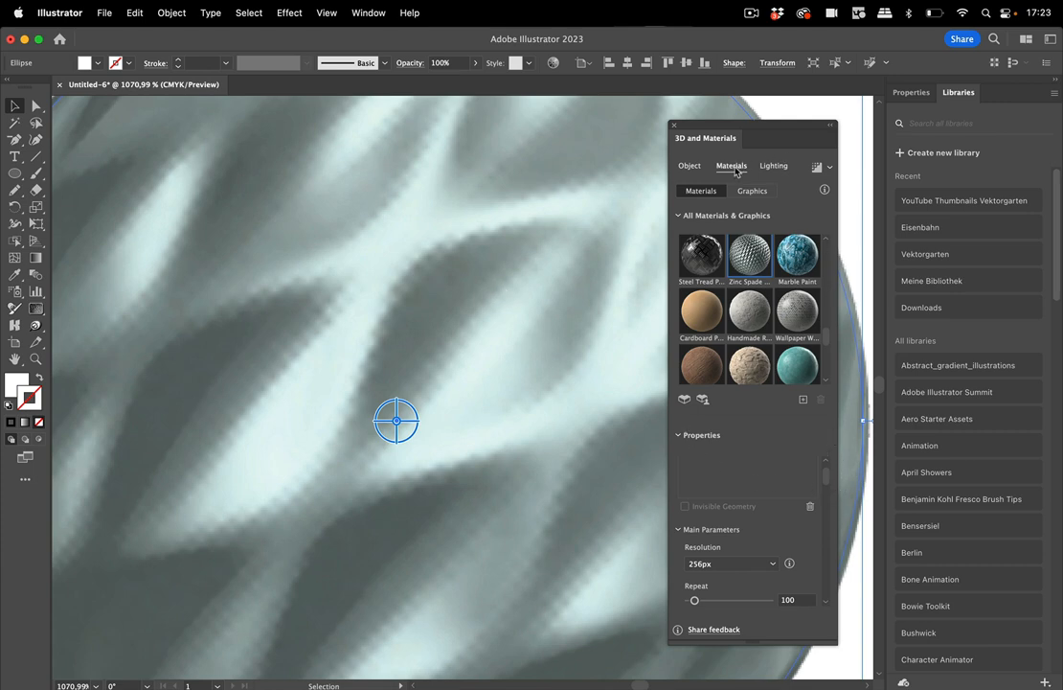
pyautogui.moveTo(774, 496)
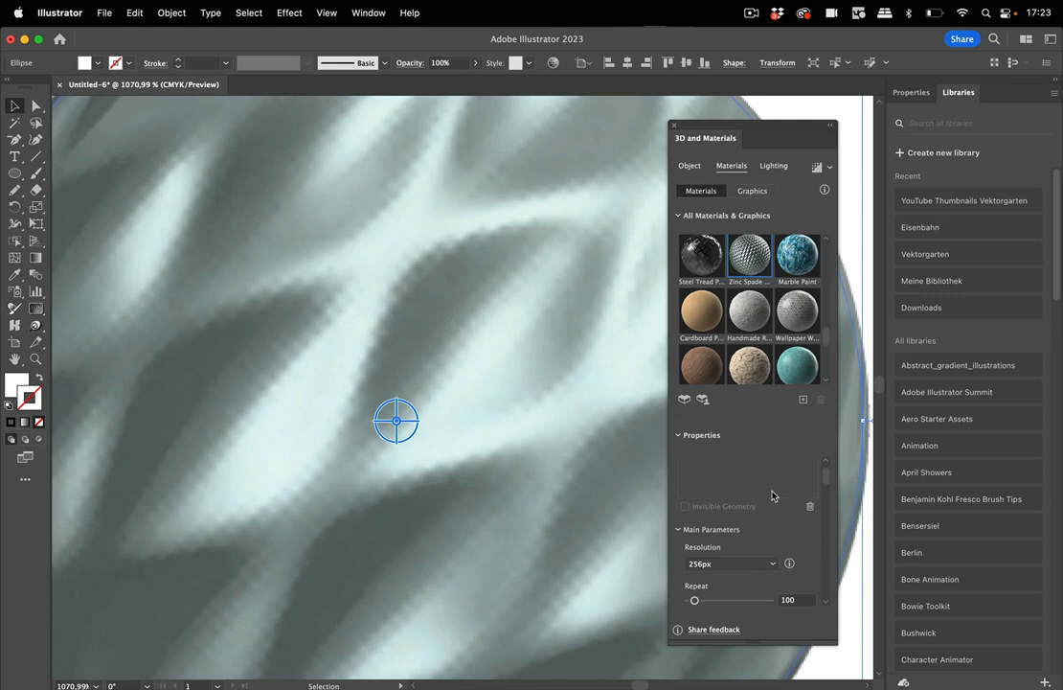
pyautogui.moveTo(751, 441)
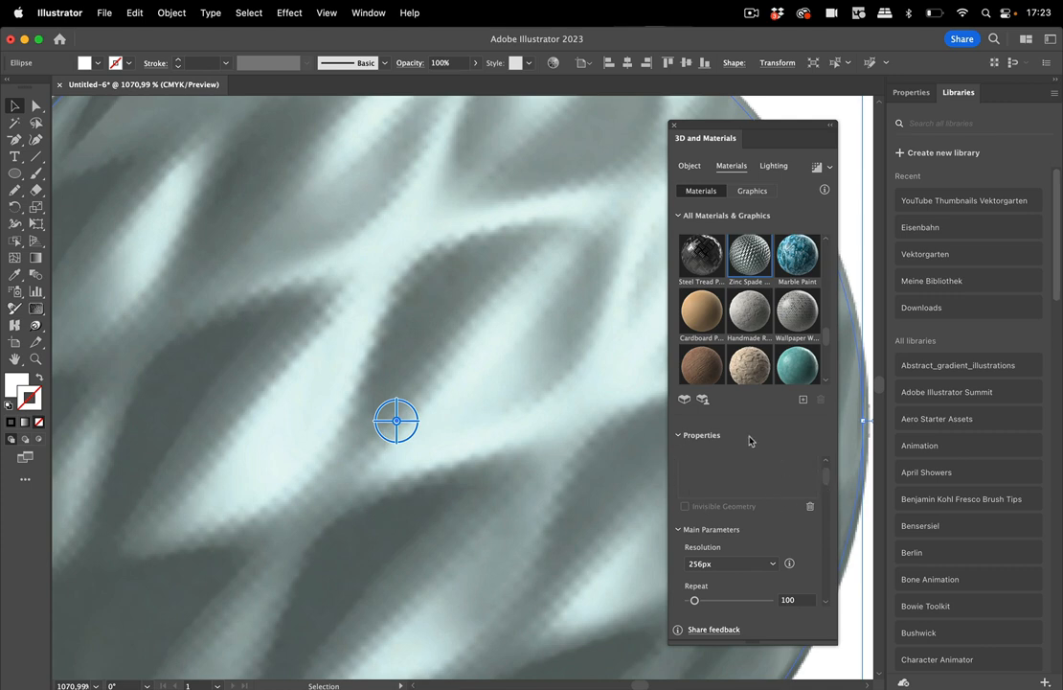
pyautogui.scroll(-3)
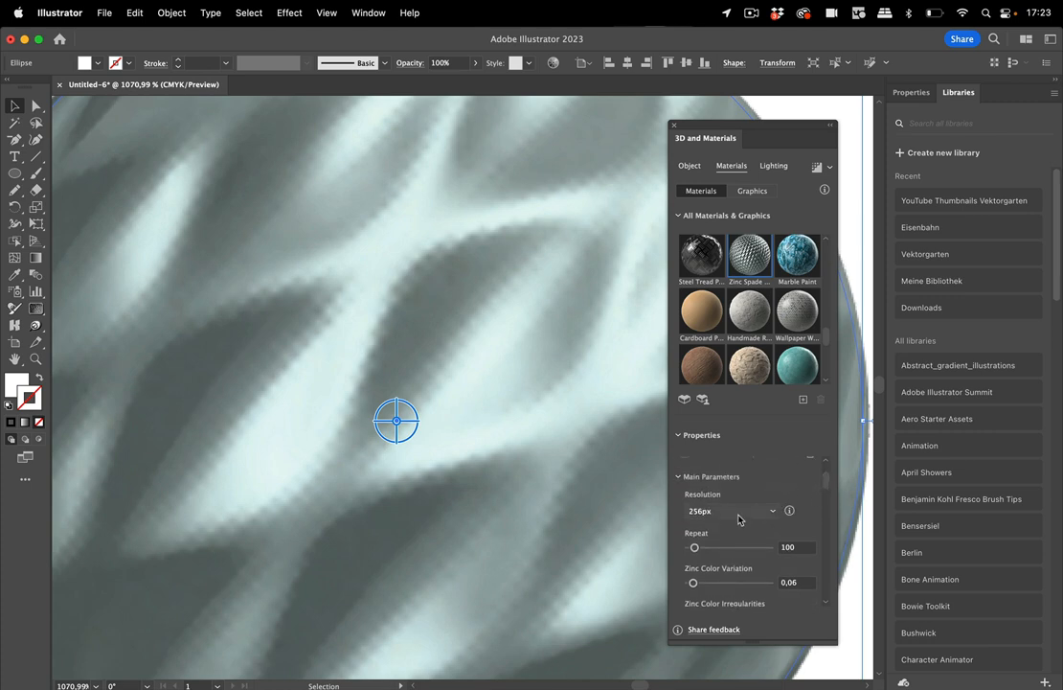
pyautogui.click(732, 509)
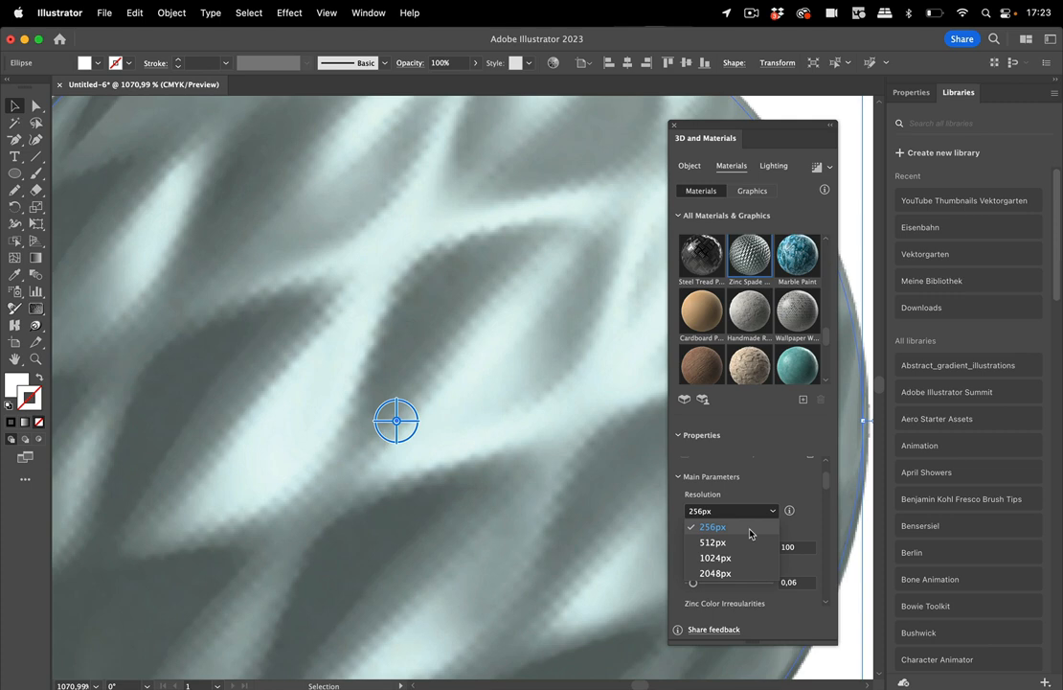
pyautogui.moveTo(747, 563)
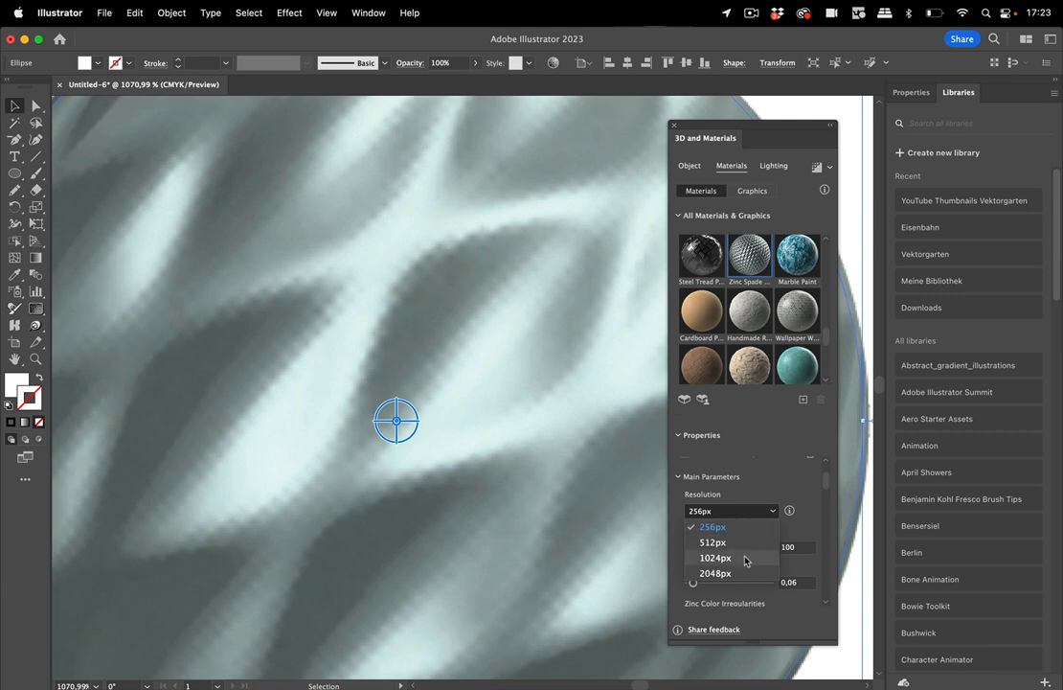
pyautogui.click(716, 557)
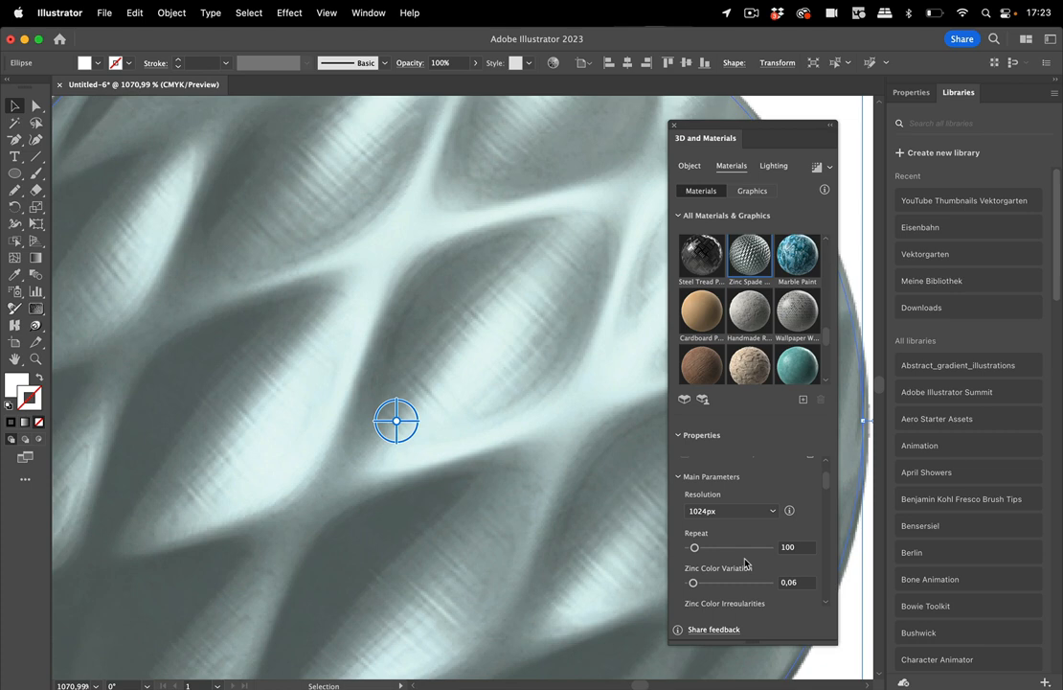
pyautogui.moveTo(732, 509)
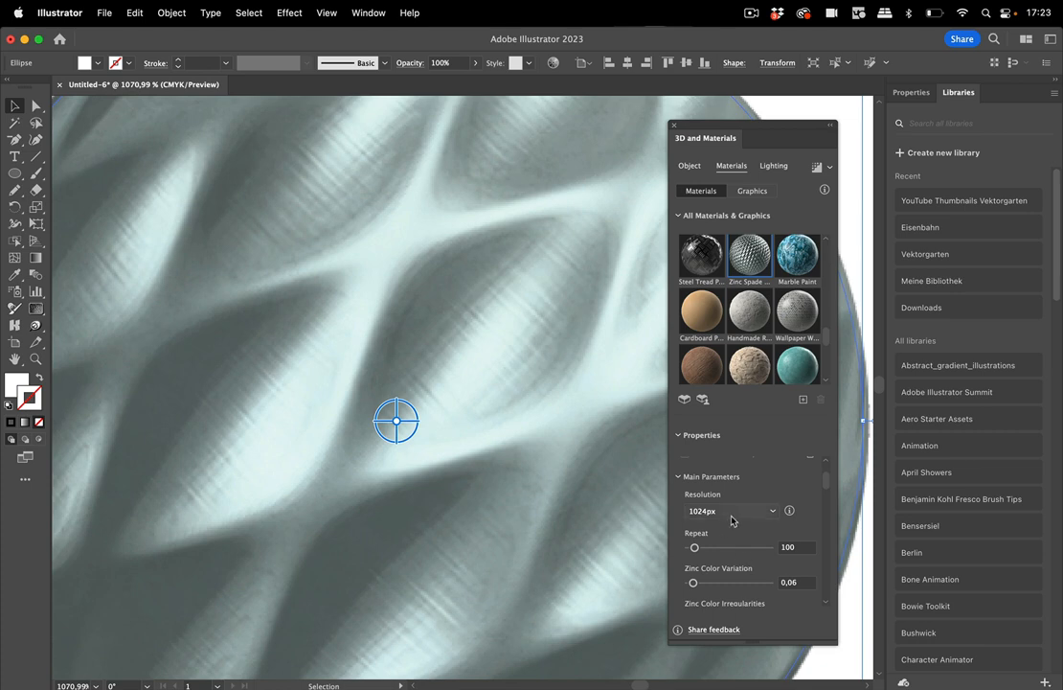
pyautogui.click(732, 509)
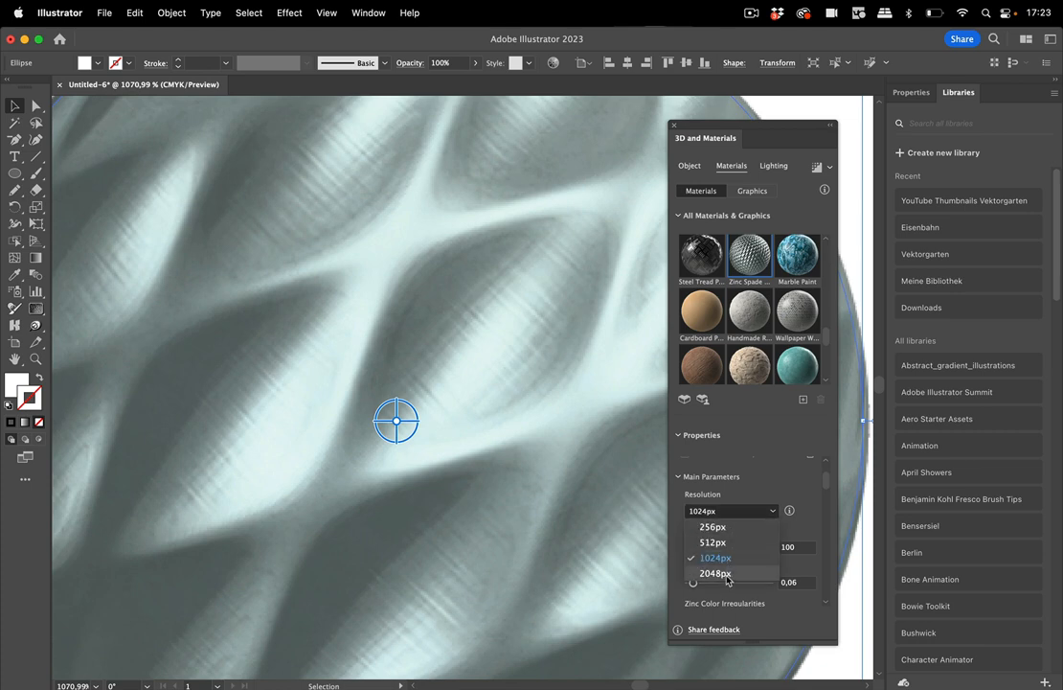
pyautogui.click(716, 573)
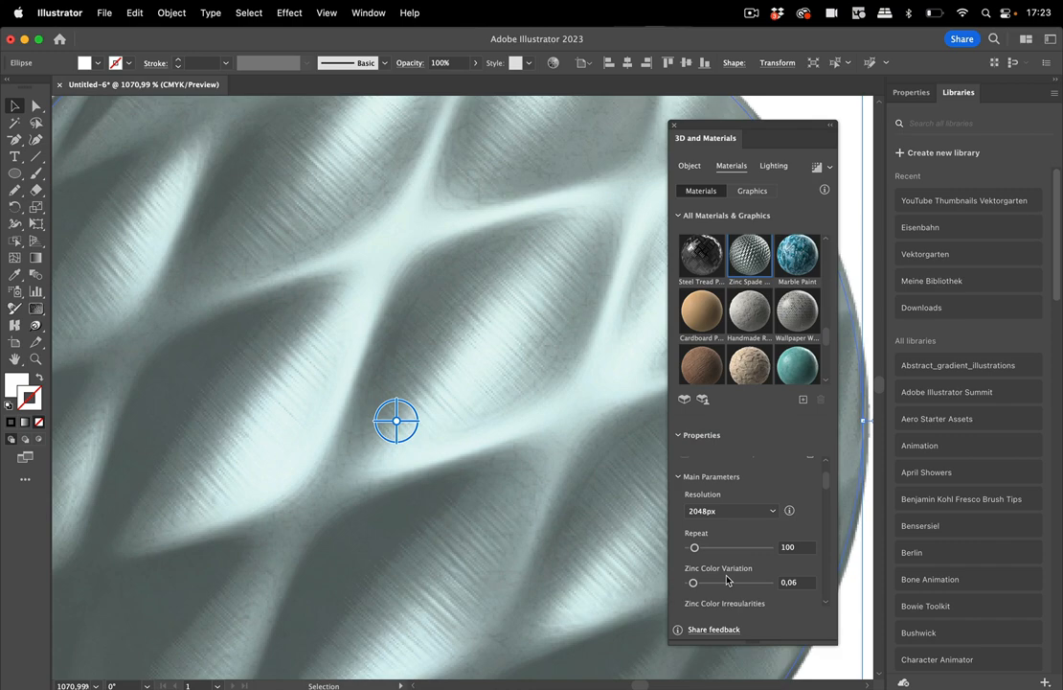
pyautogui.moveTo(774, 525)
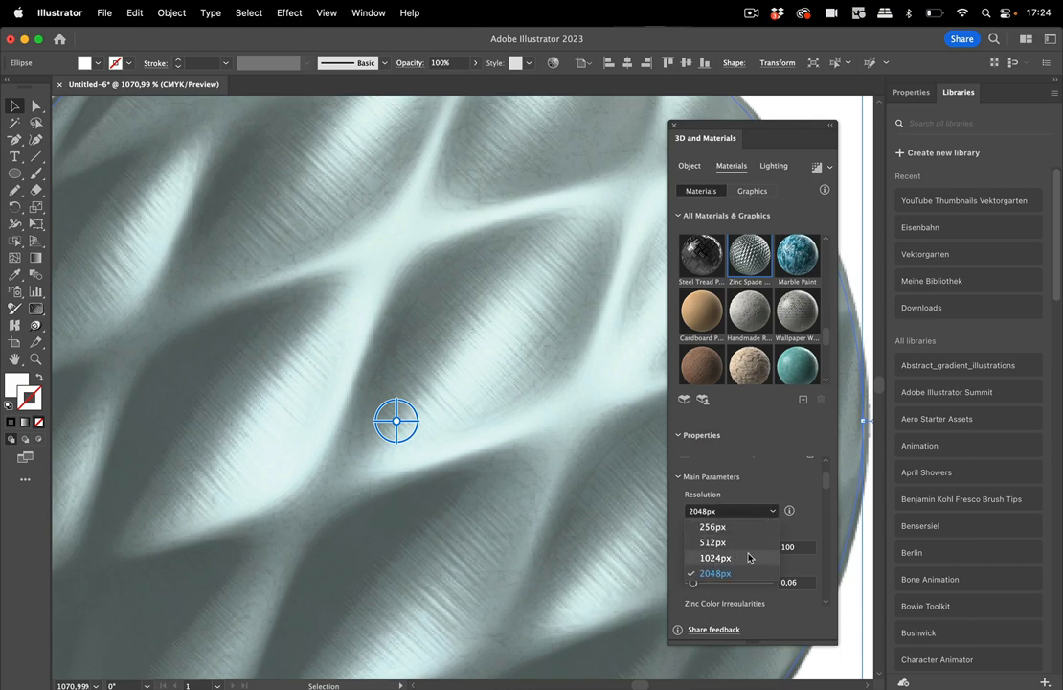
pyautogui.click(715, 558)
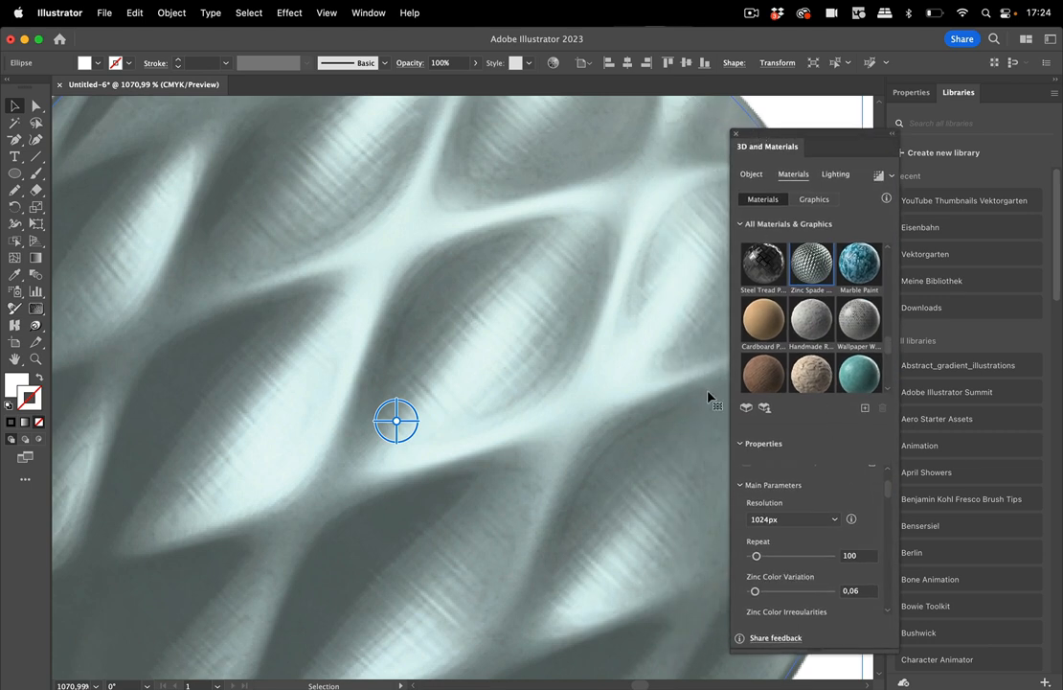
pyautogui.moveTo(851, 519)
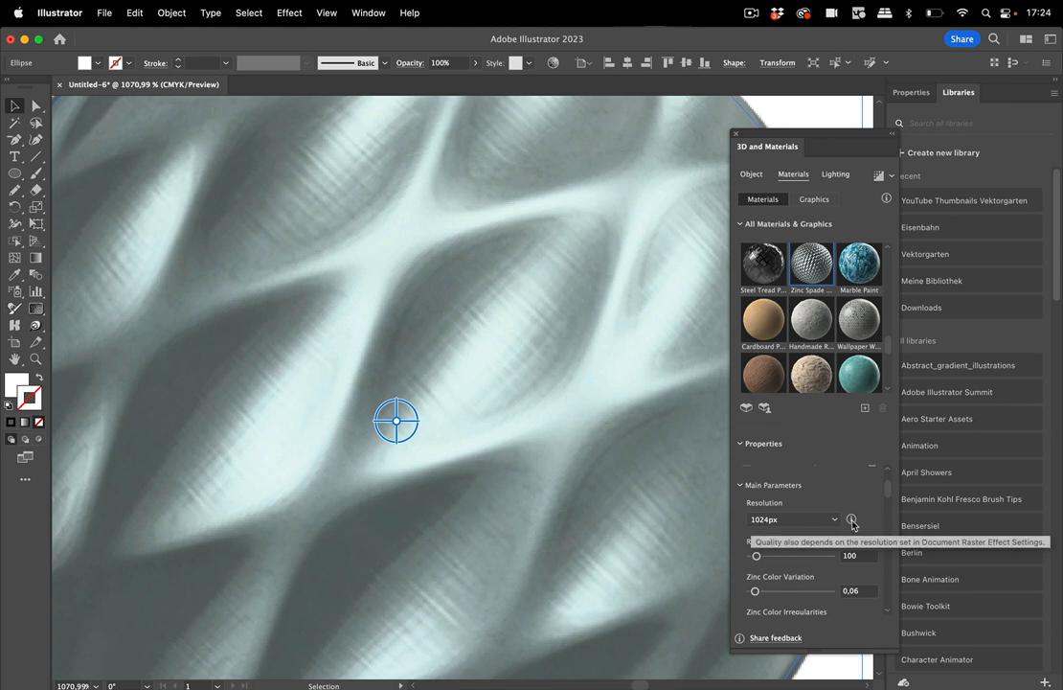
pyautogui.moveTo(450, 330)
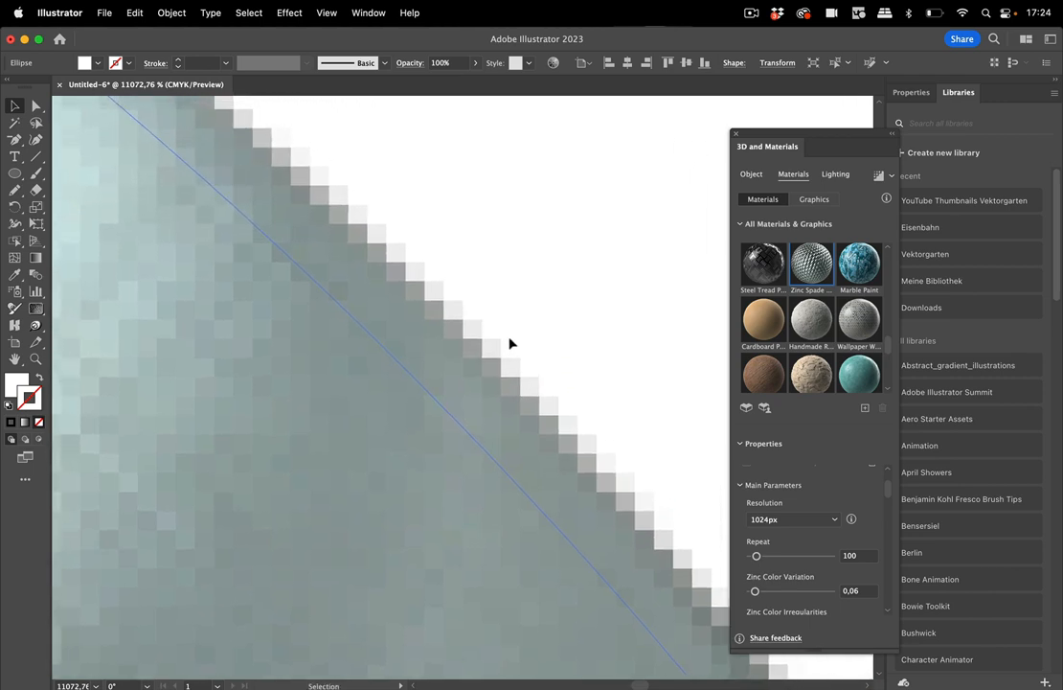
pyautogui.moveTo(548, 288)
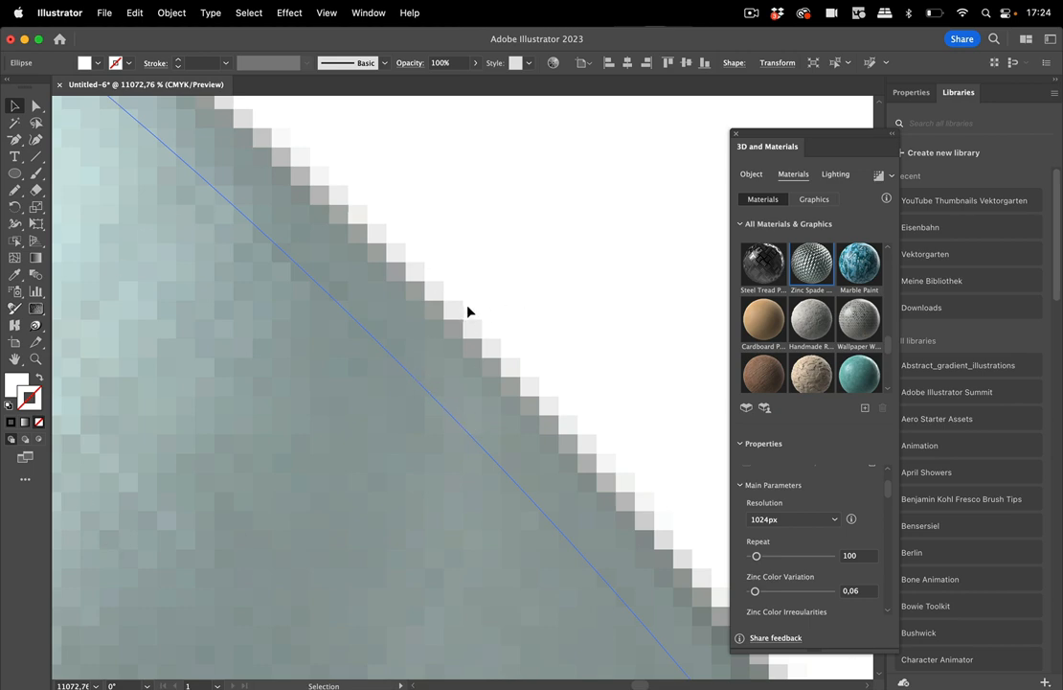
pyautogui.moveTo(425, 276)
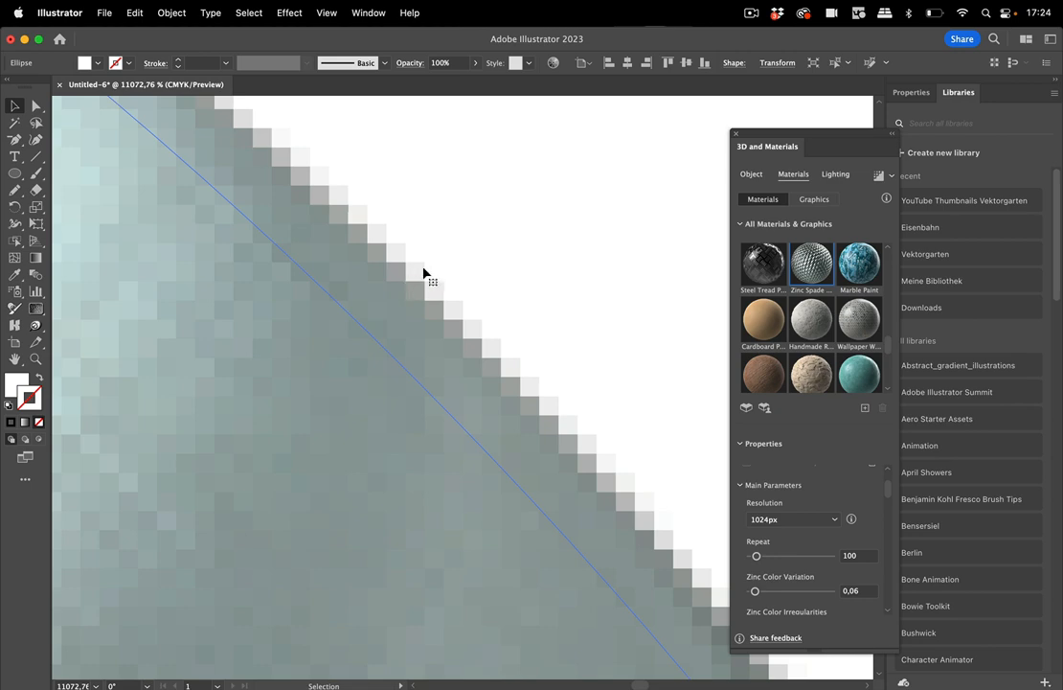
pyautogui.moveTo(408, 211)
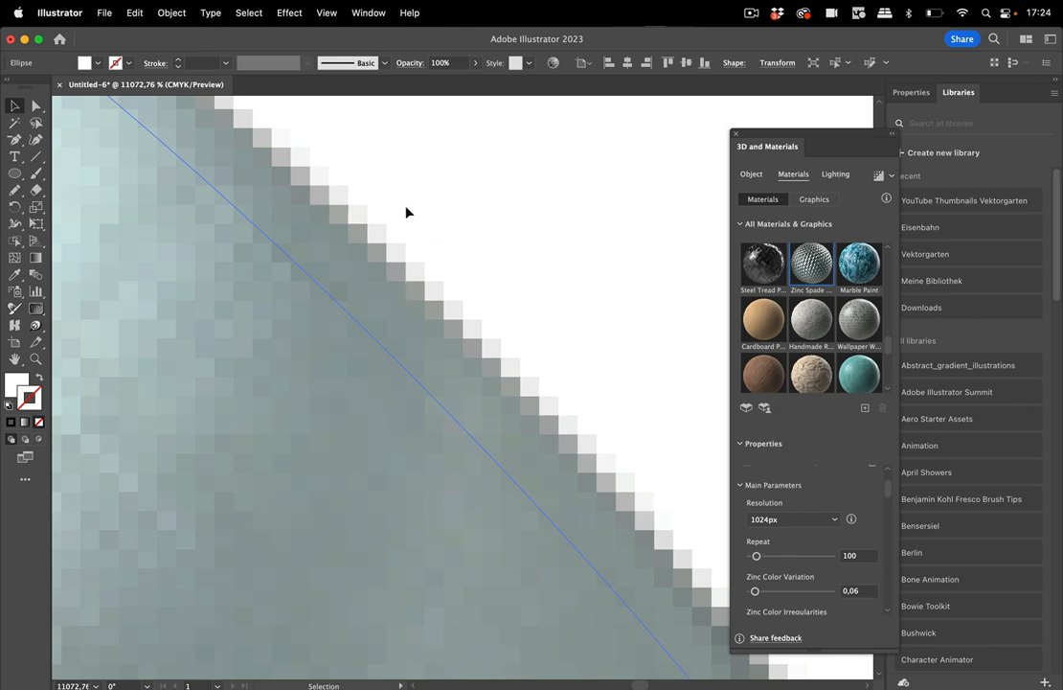
# Step: Set Document Raster Effects resolution to High (300 ppi) and confirm
pyautogui.click(290, 11)
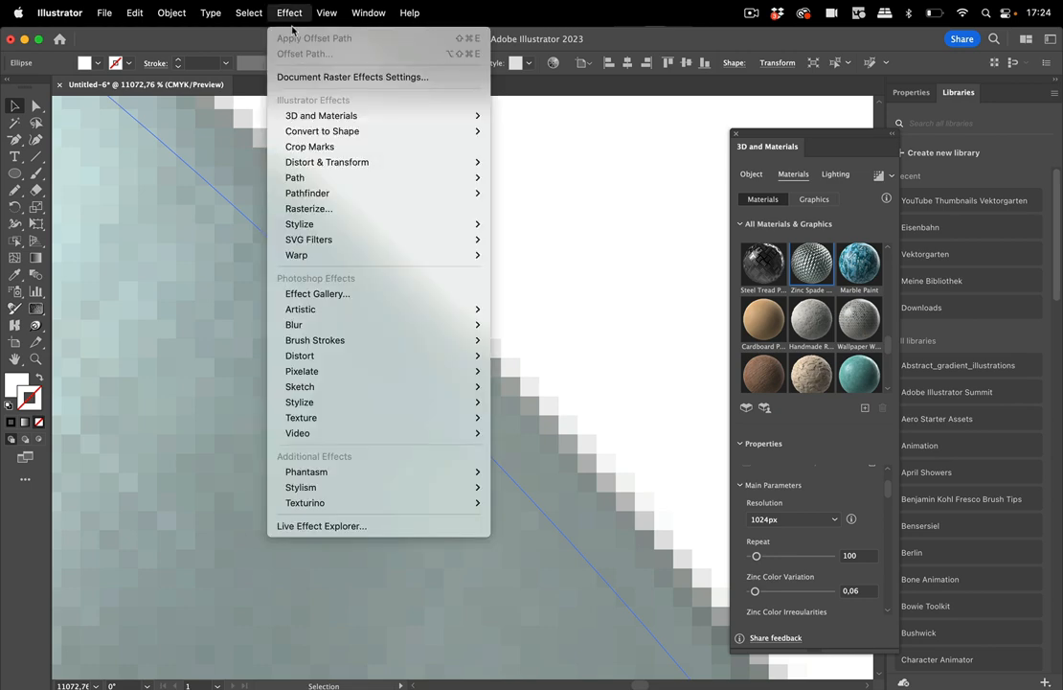
pyautogui.click(352, 76)
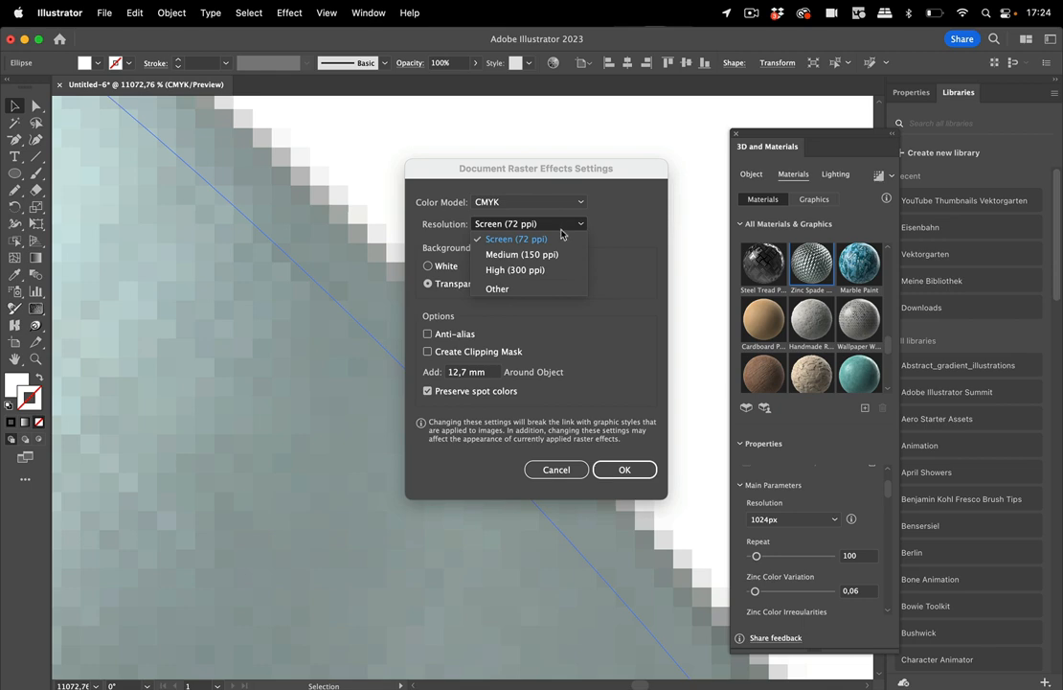
pyautogui.click(515, 268)
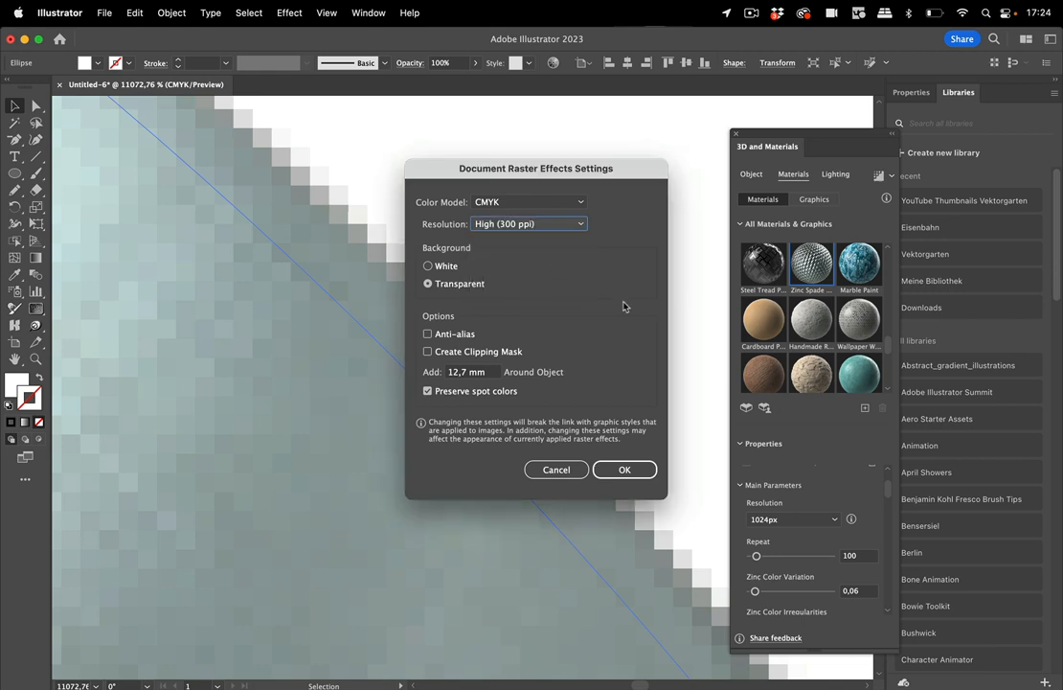
pyautogui.click(624, 470)
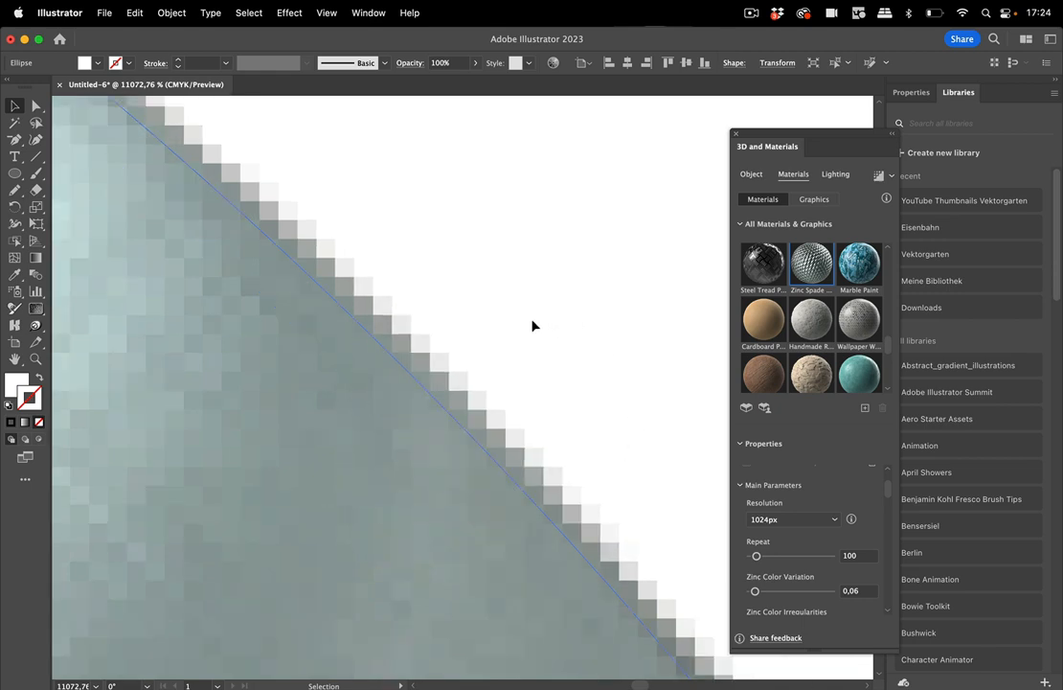
pyautogui.moveTo(510, 329)
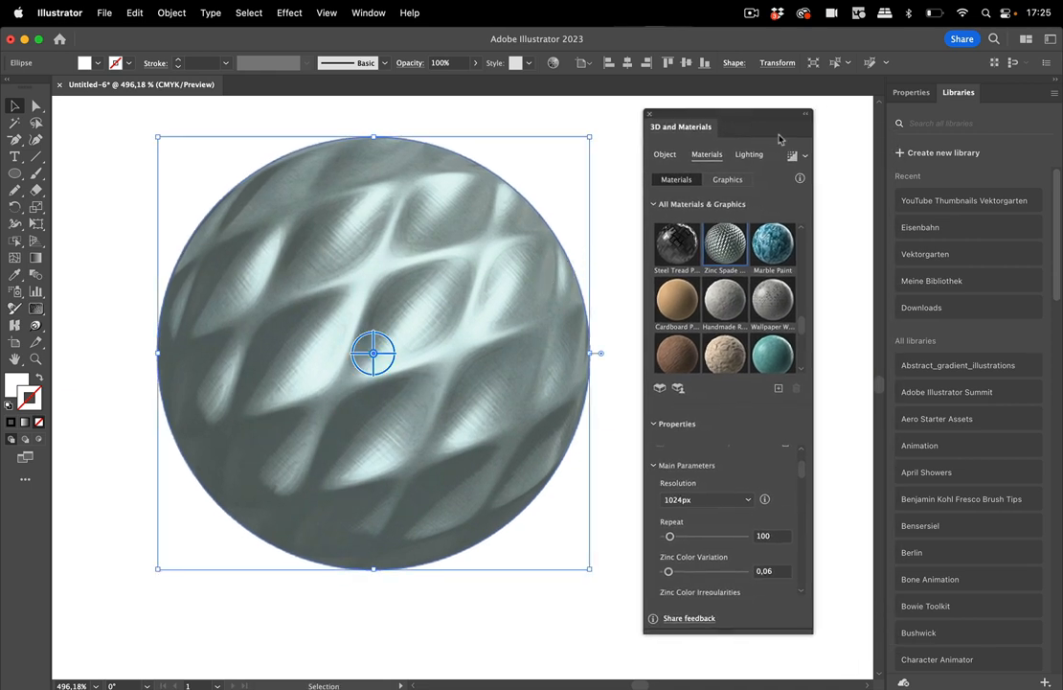
# Step: Deselect the sphere to view its surface cleanly, then reselect it
pyautogui.click(793, 155)
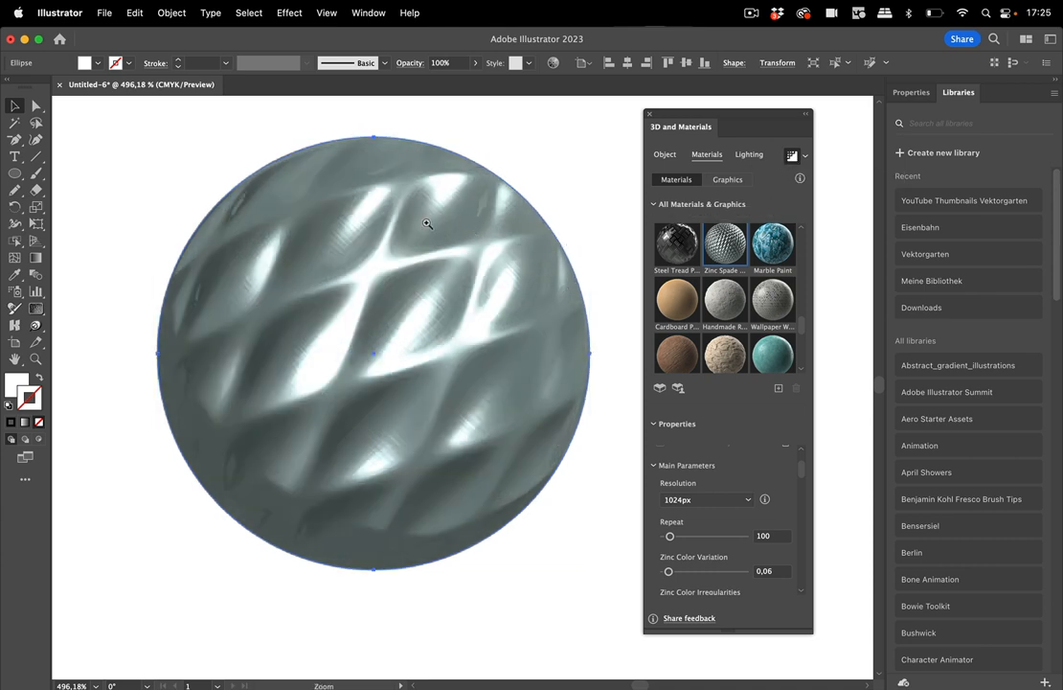
pyautogui.click(372, 352)
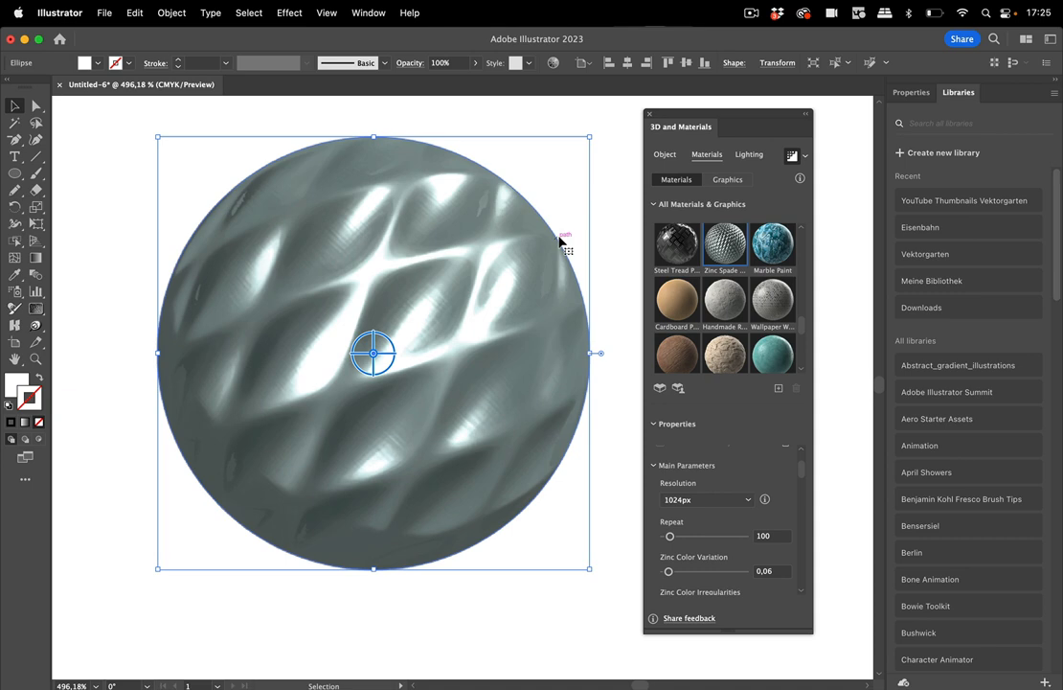
pyautogui.moveTo(575, 234)
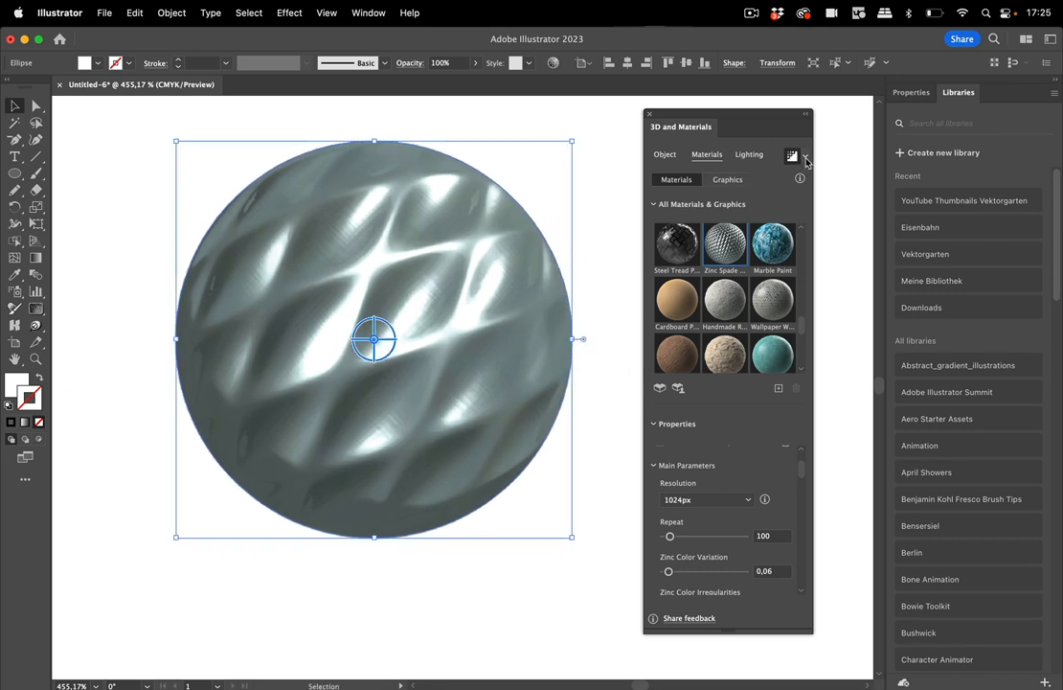
# Step: Render the sphere with ray tracing at High quality from Render Settings
pyautogui.click(793, 155)
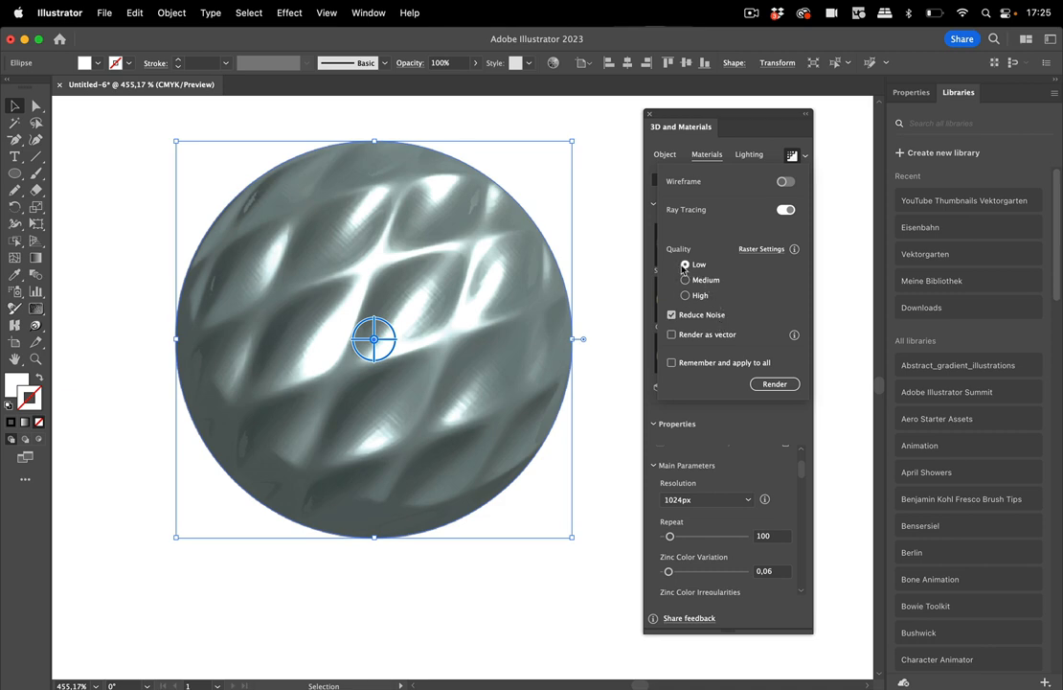
pyautogui.moveTo(686, 265)
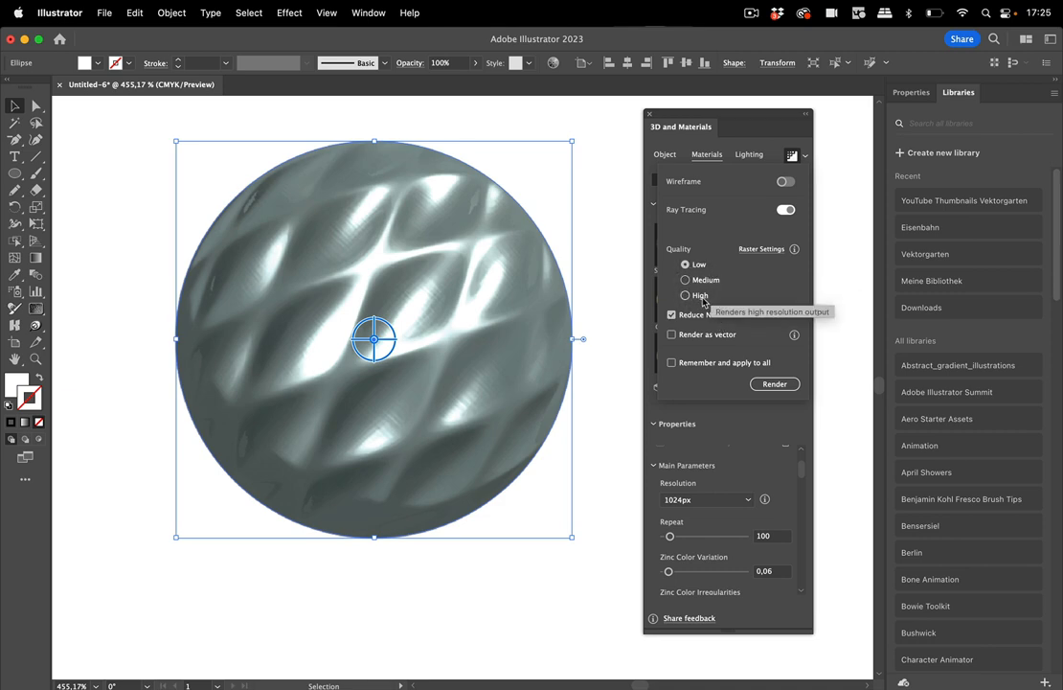
pyautogui.click(685, 295)
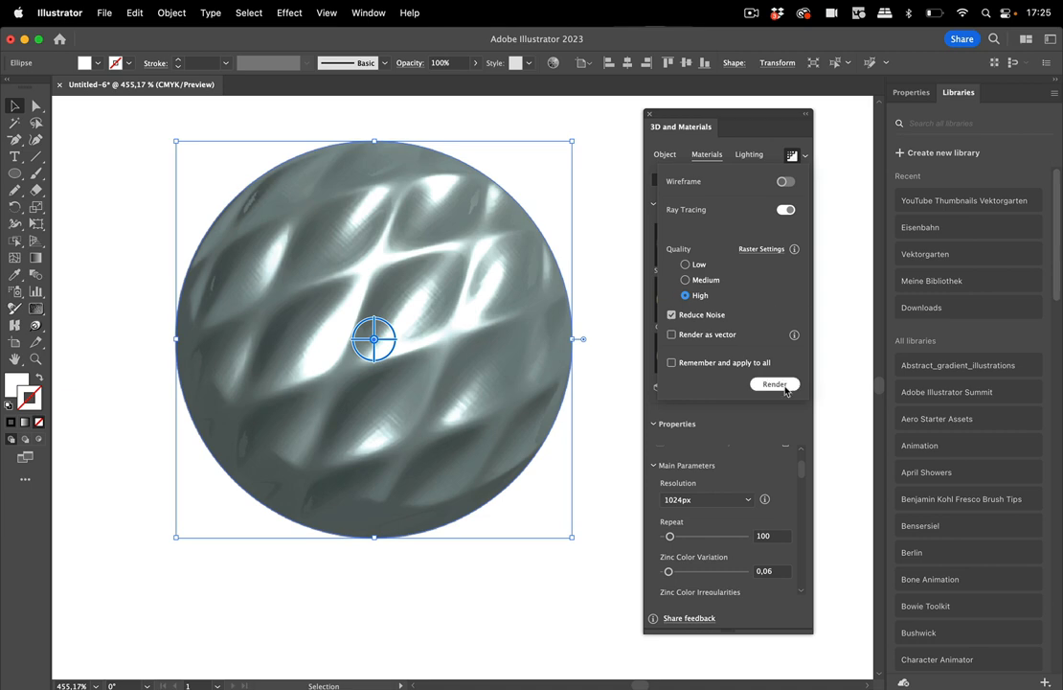
pyautogui.click(774, 383)
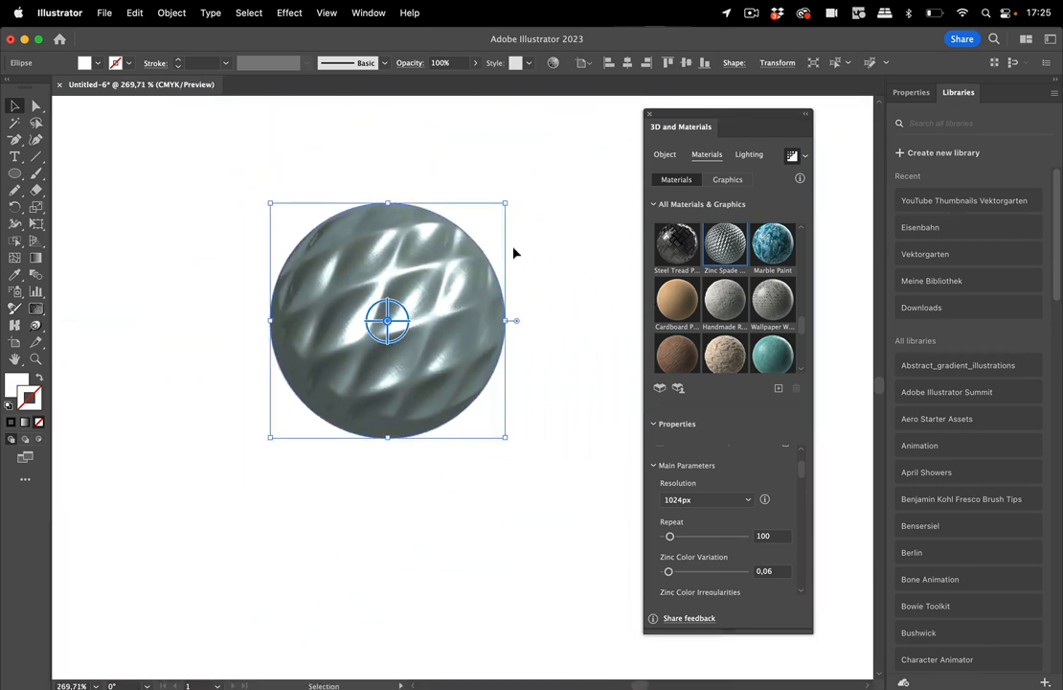
pyautogui.moveTo(561, 205)
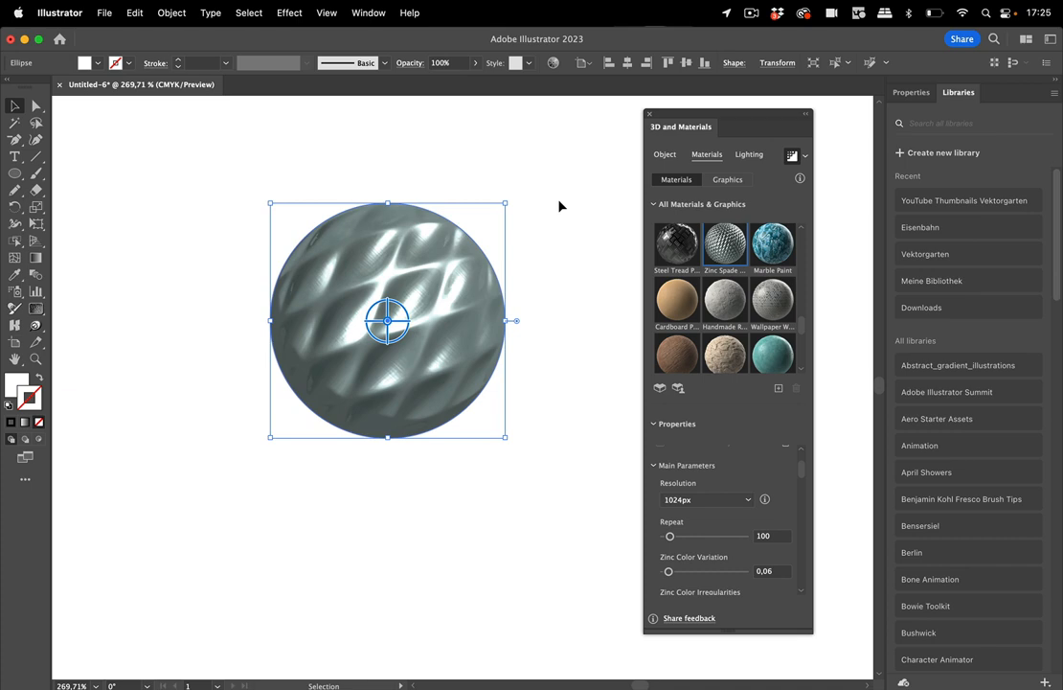